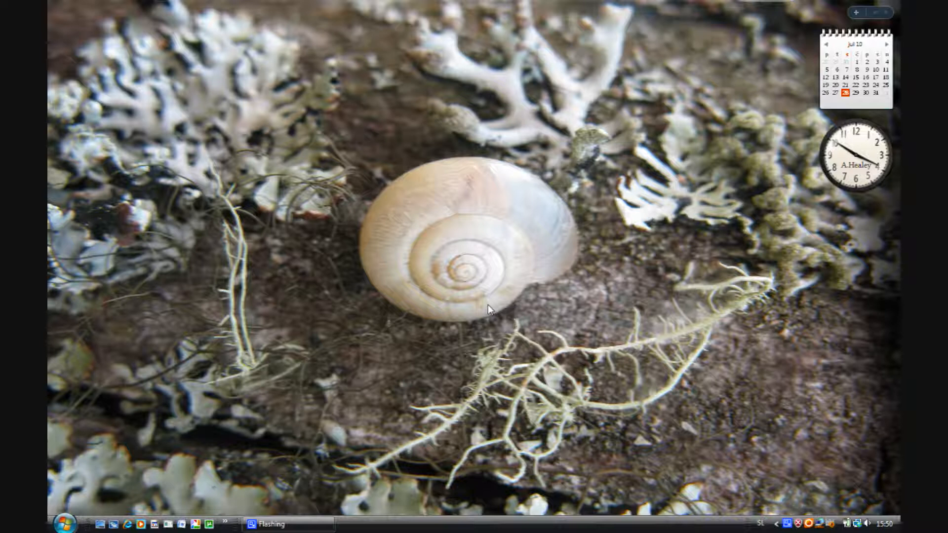
mouse_move(499, 226)
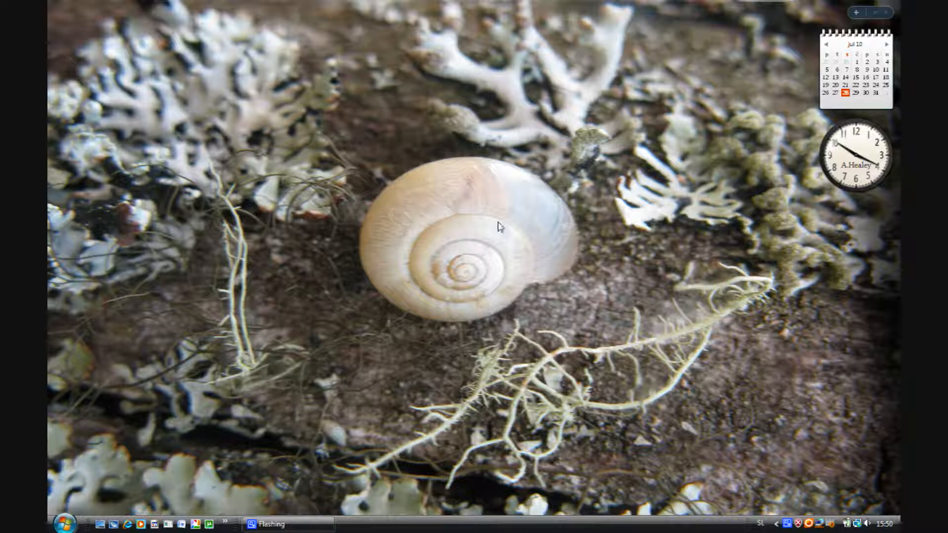
mouse_move(135, 407)
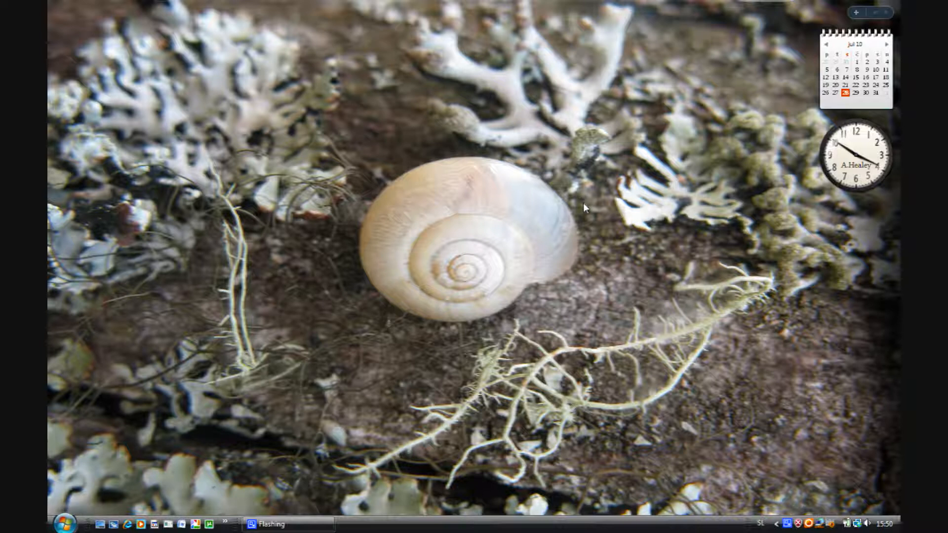
mouse_move(568, 289)
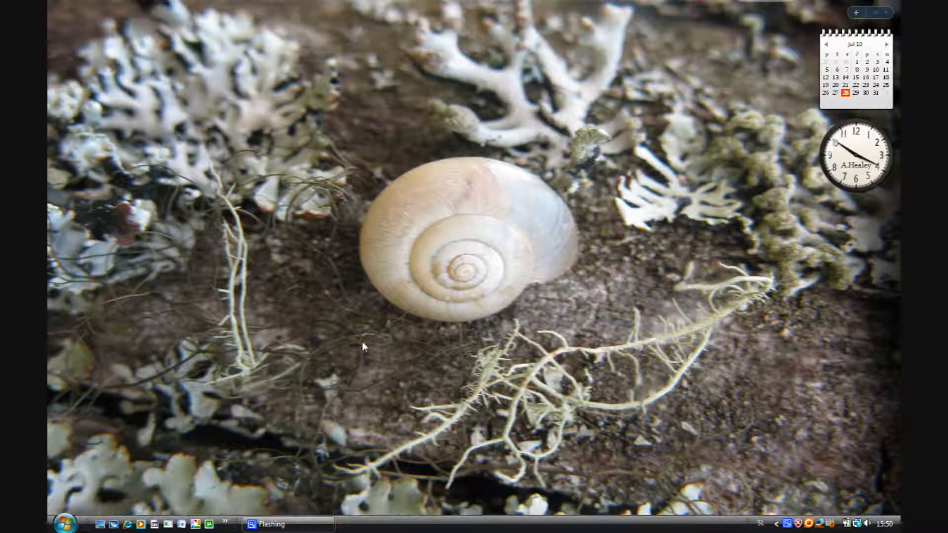
Step: Launch Visual Basic 2008 Express Edition from the Vista Start menu
left_click(65, 523)
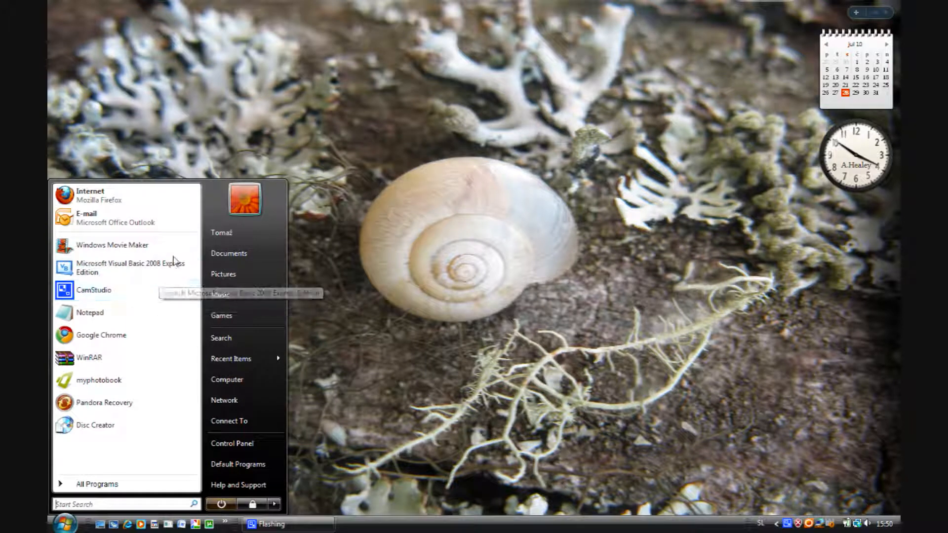
left_click(129, 267)
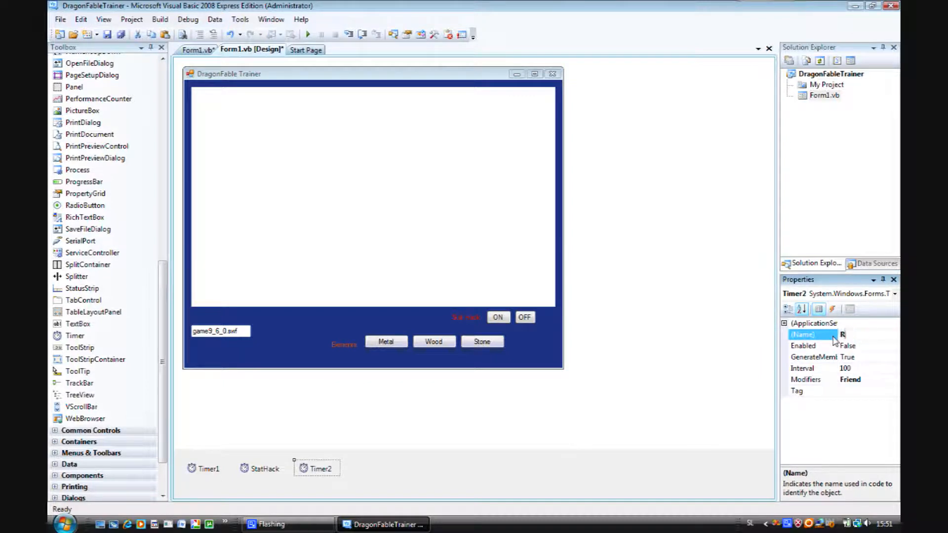
Step: Rename Timer2 to Randomizer in the Properties window
type("Randomi")
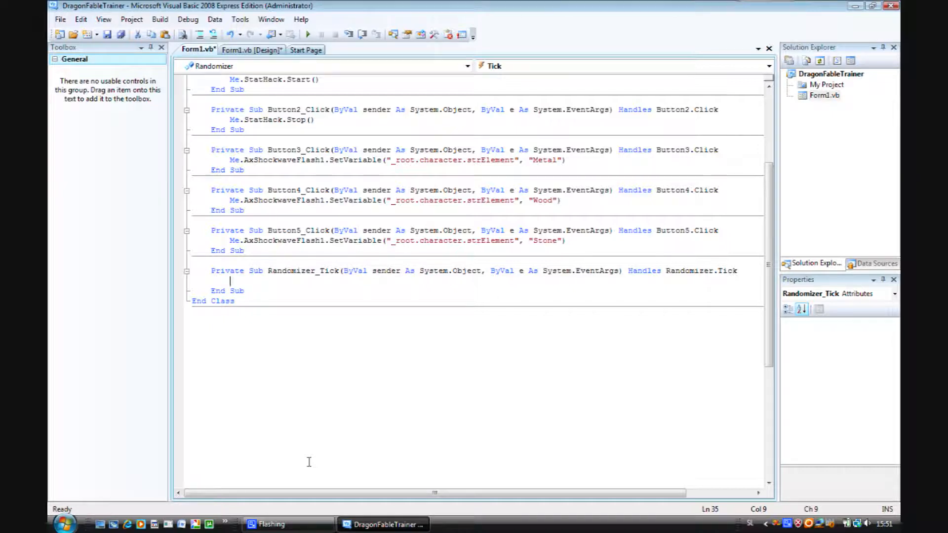
Step: Add 'Dim RandomClass As New Random()' to Randomizer_Tick and start a new line
type("Dim")
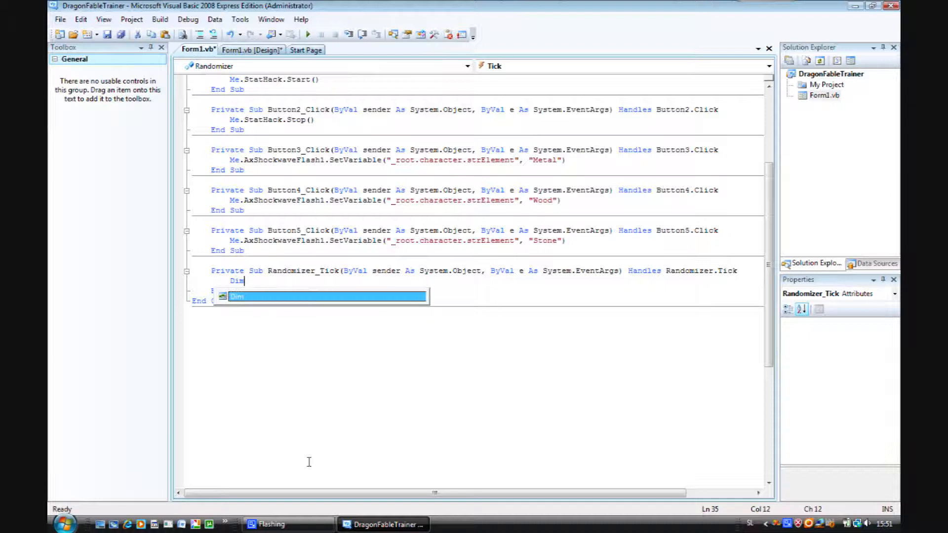
type("R")
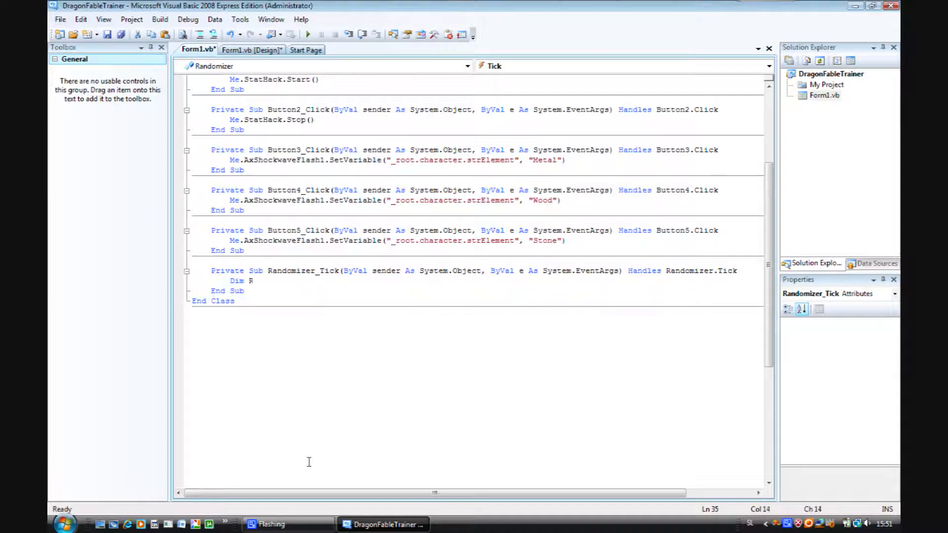
type("andomClass")
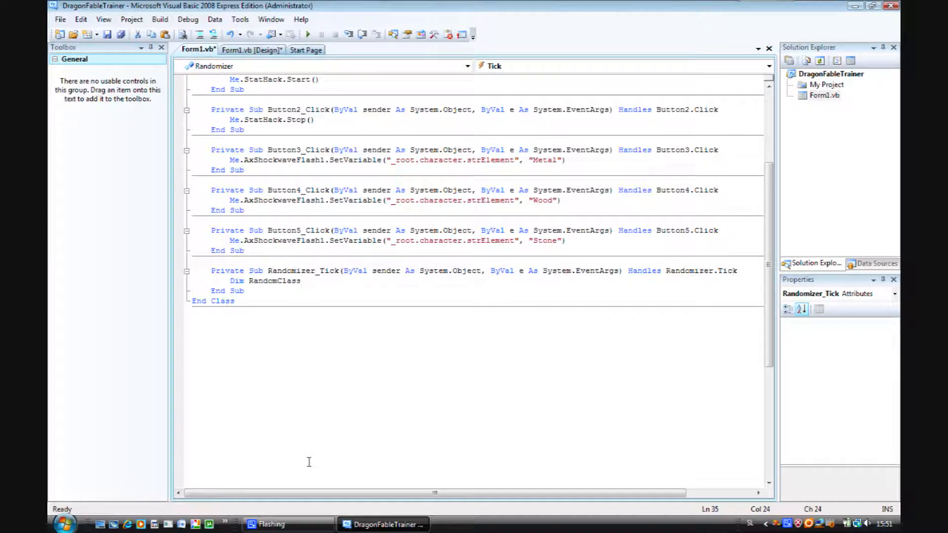
type("As N")
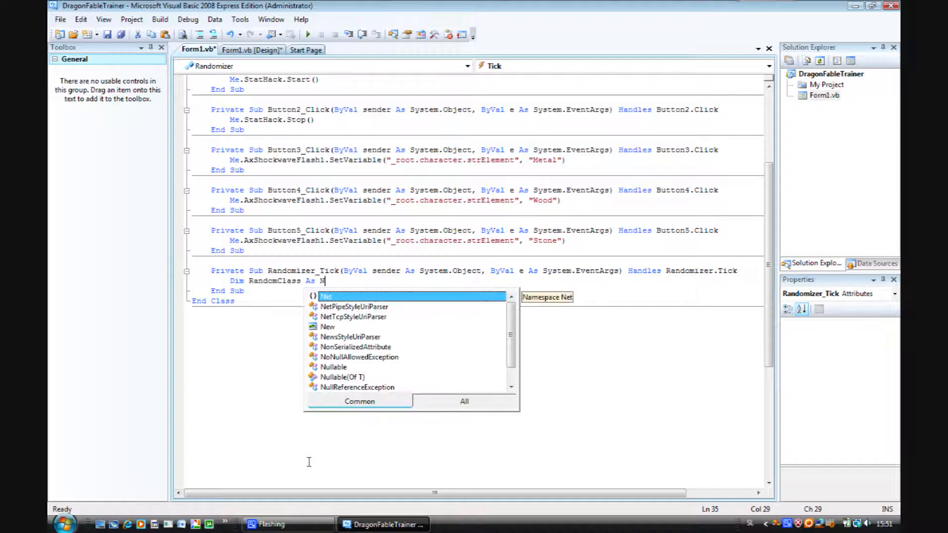
type("ew")
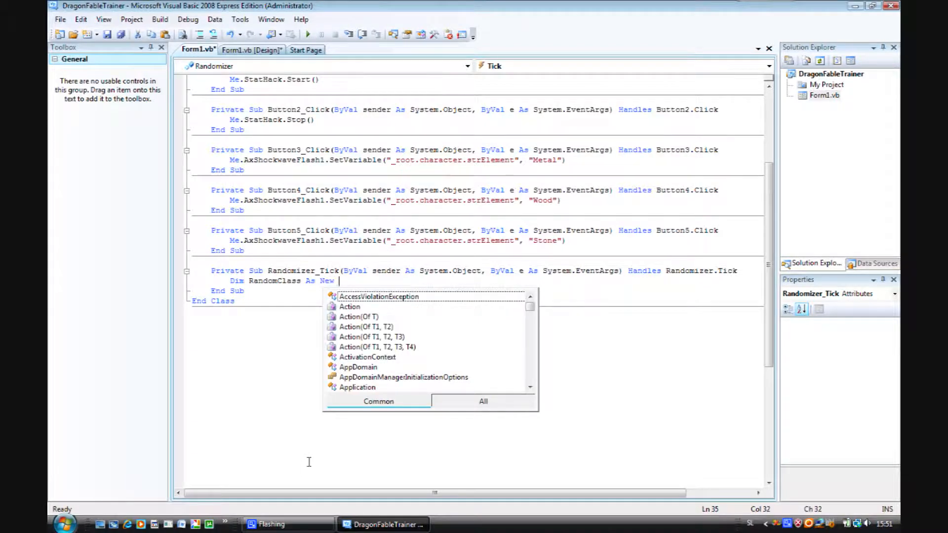
type("Random")
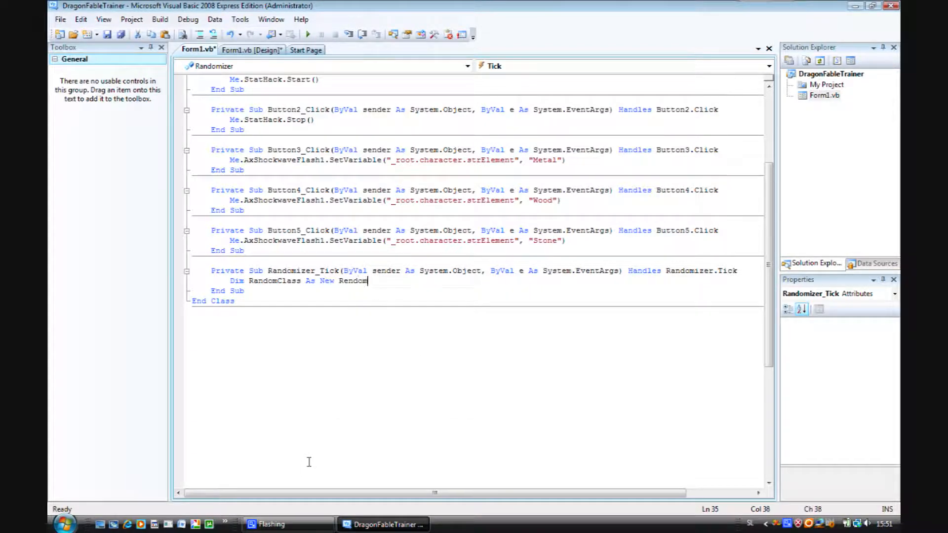
type("()")
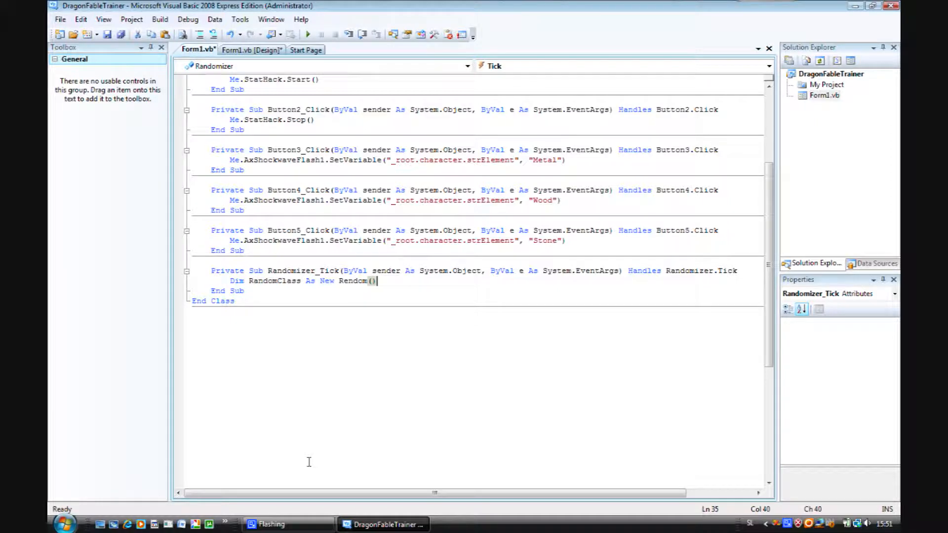
key("enter")
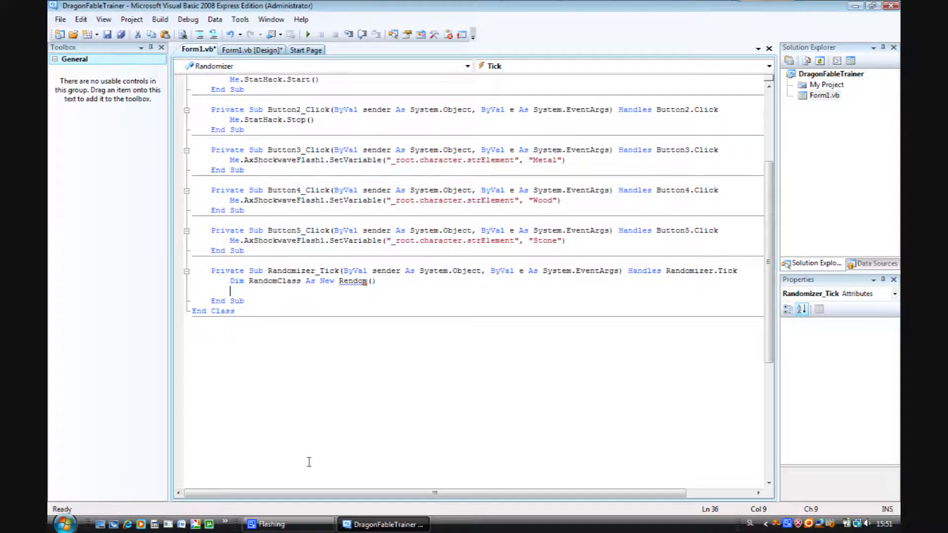
mouse_move(336, 291)
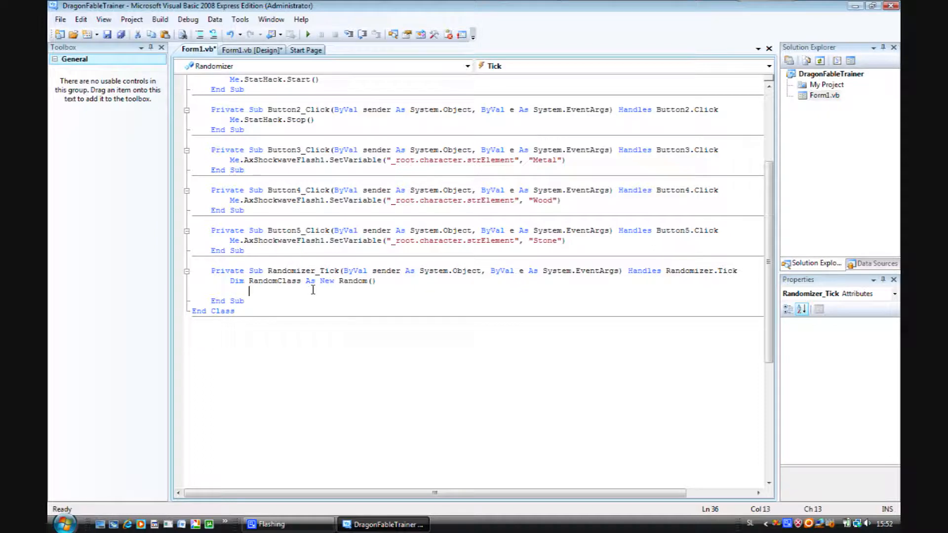
Step: Declare RandomNumber As Integer in Randomizer_Tick
type("Dim")
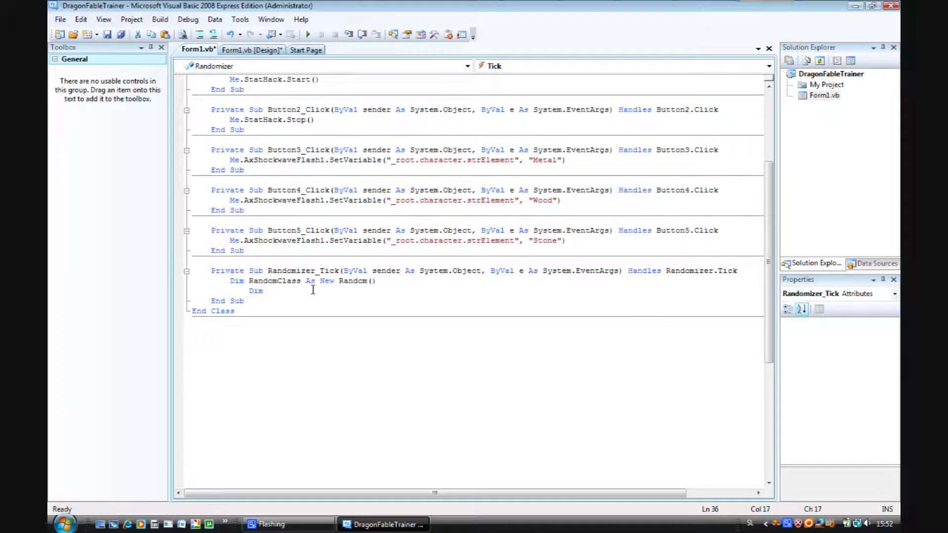
type("Random")
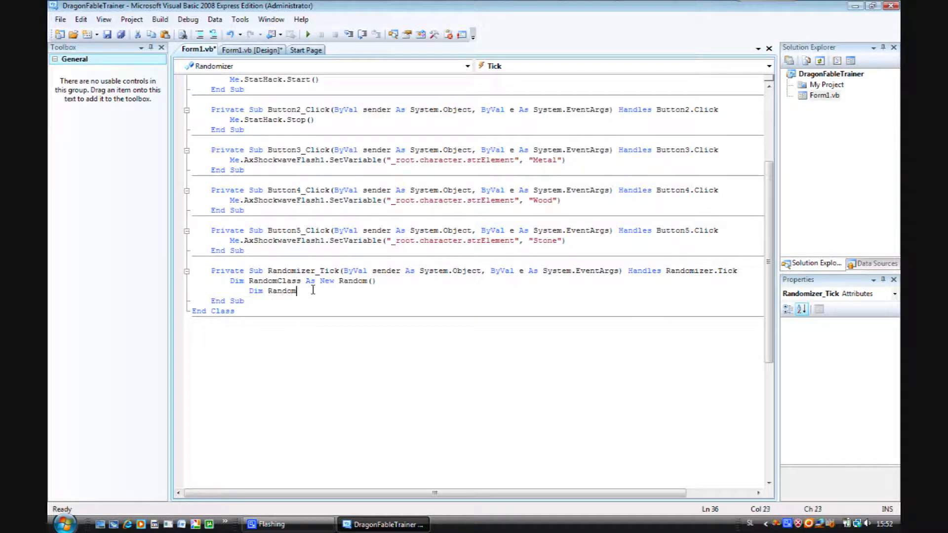
type("X")
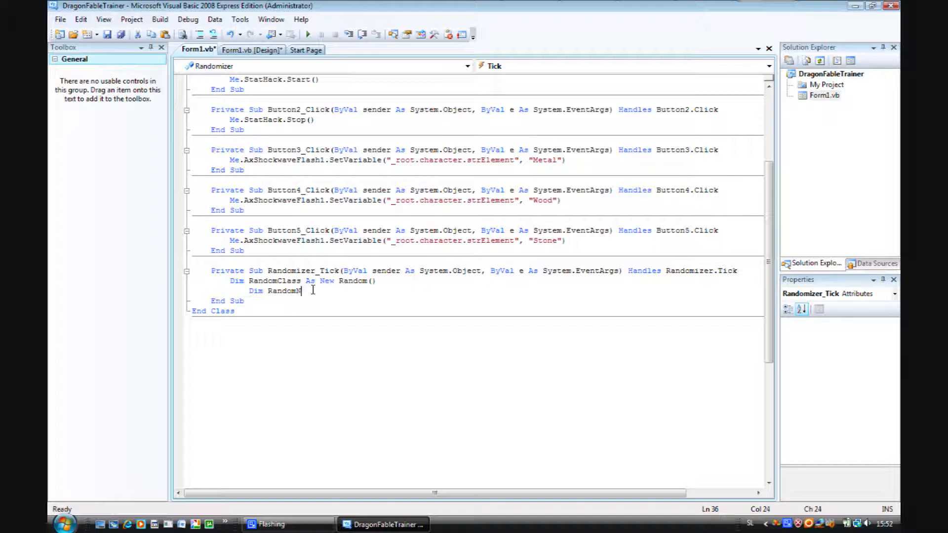
type("umber")
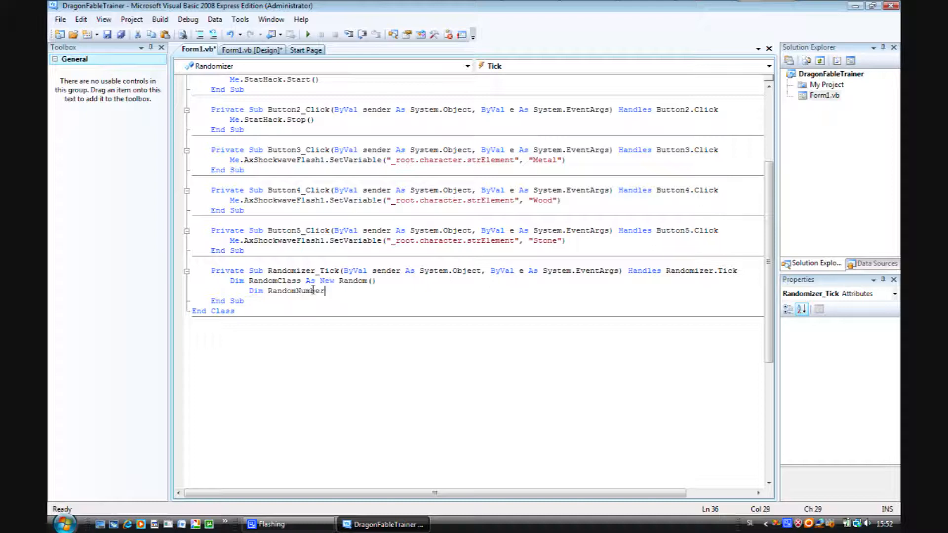
type("As")
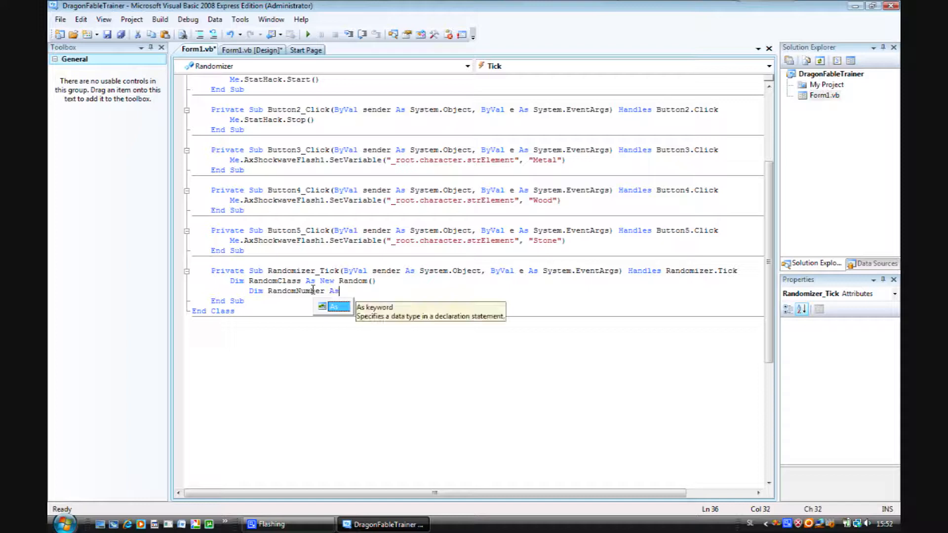
type("Integer")
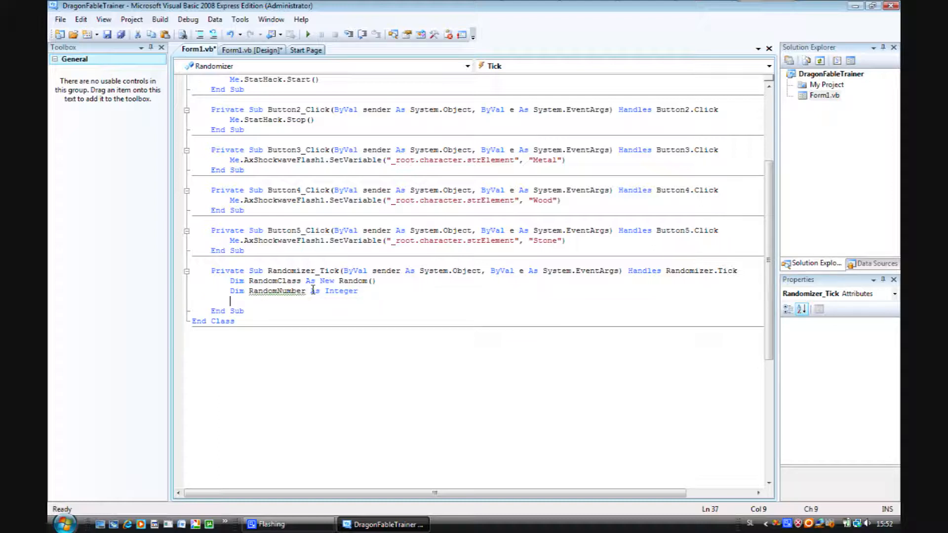
Step: Assign RandomNumber = RandomClass.Next(10000, 25000) below the declaration
type("R")
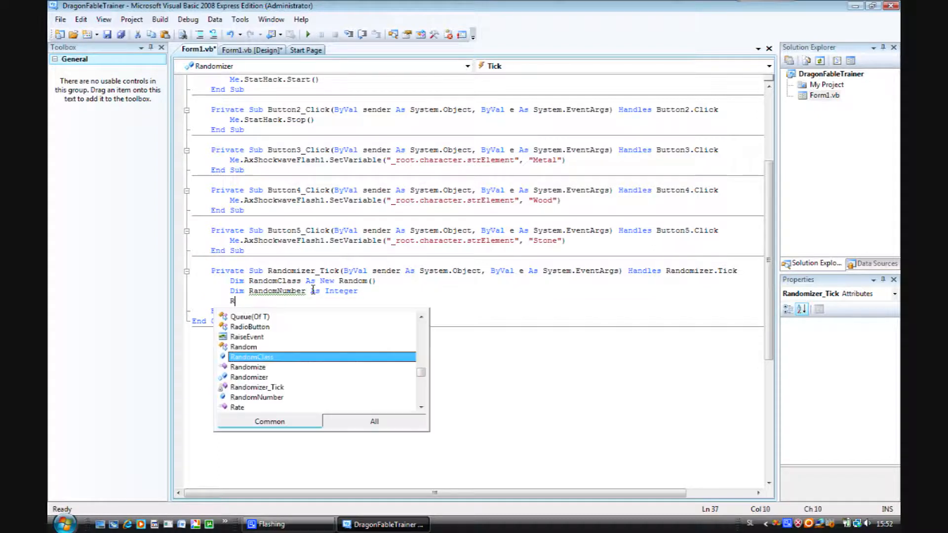
type("andomNumber")
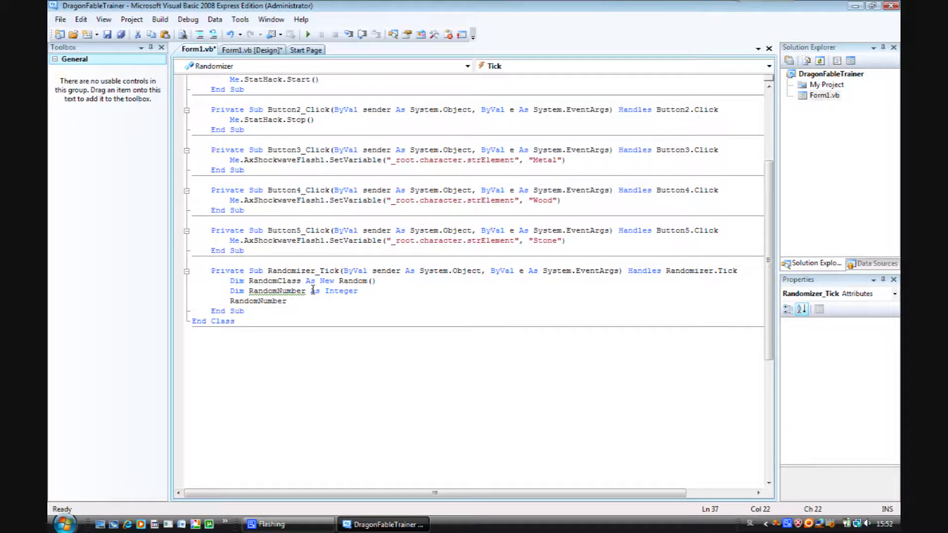
type("=")
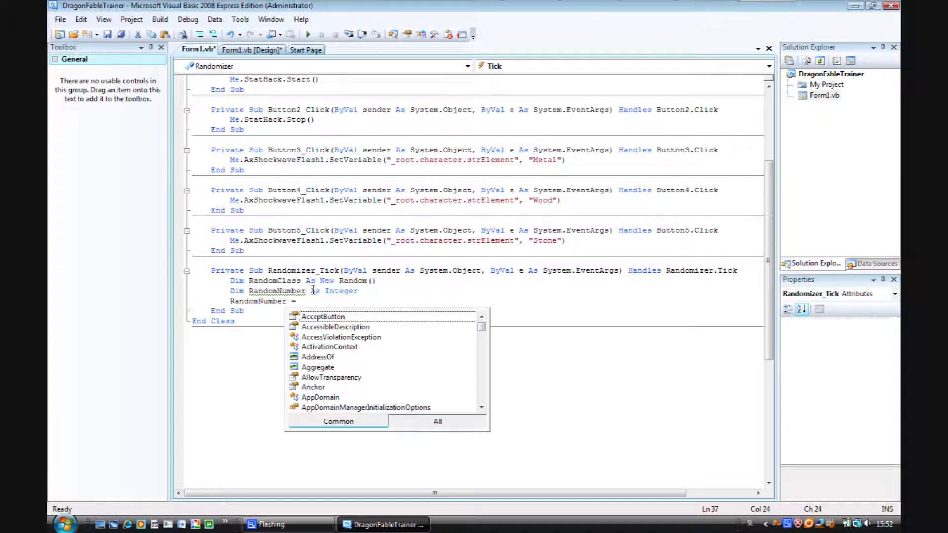
type("R")
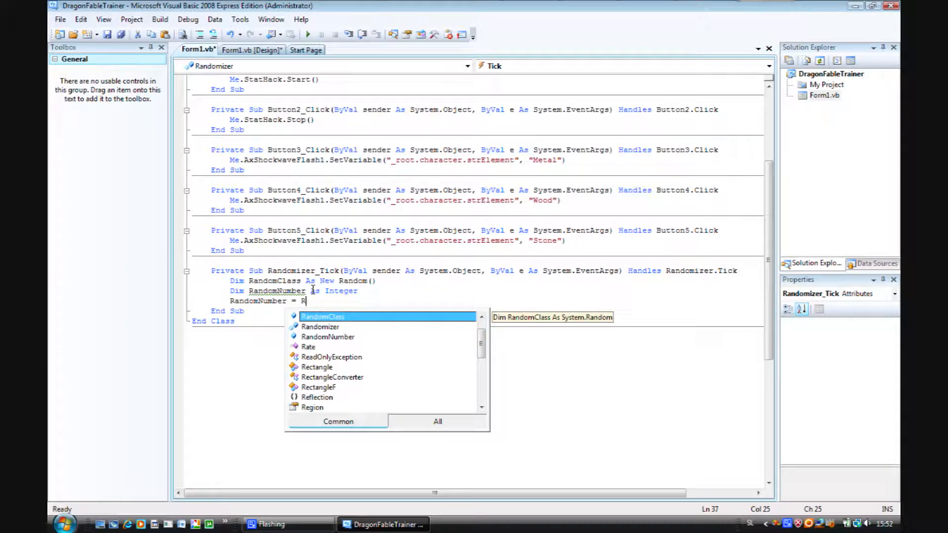
type("andomClass.")
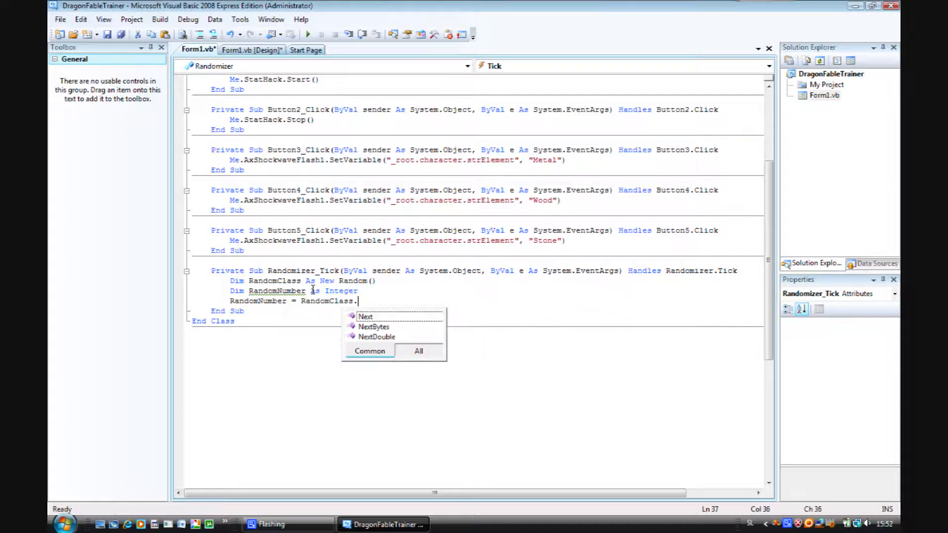
type("Next(")
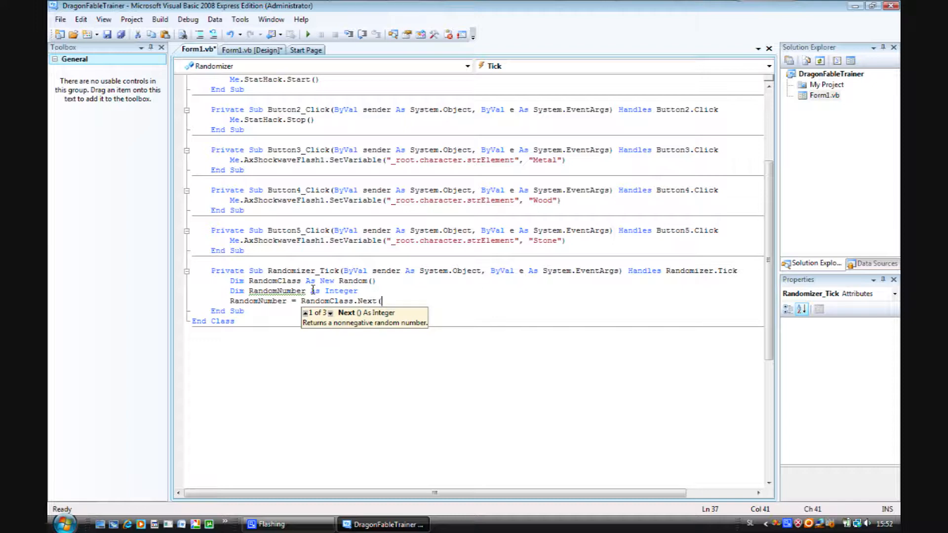
type("1")
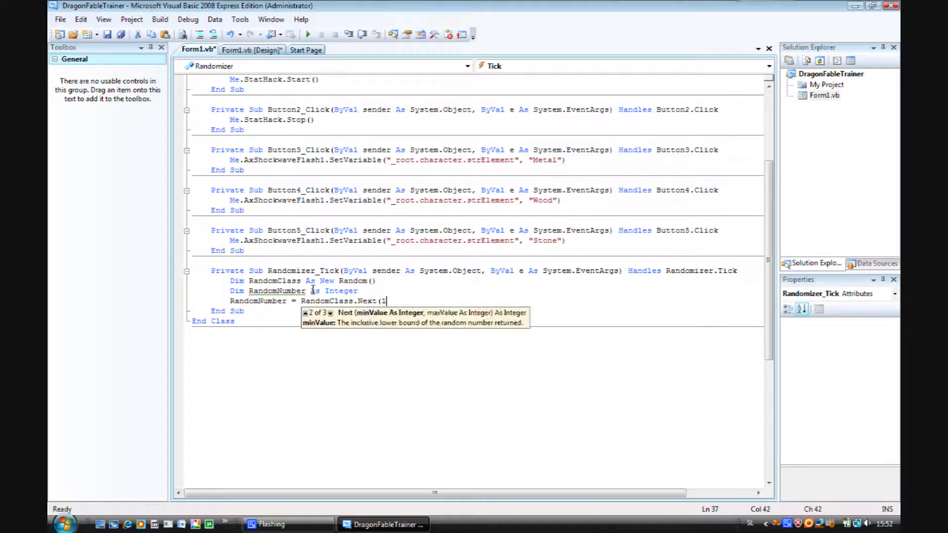
type("0000")
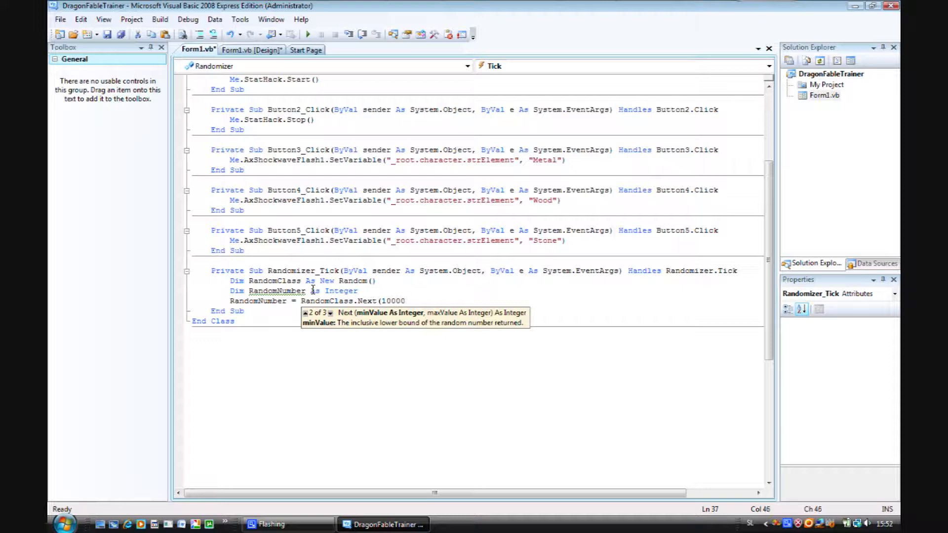
type(", 2")
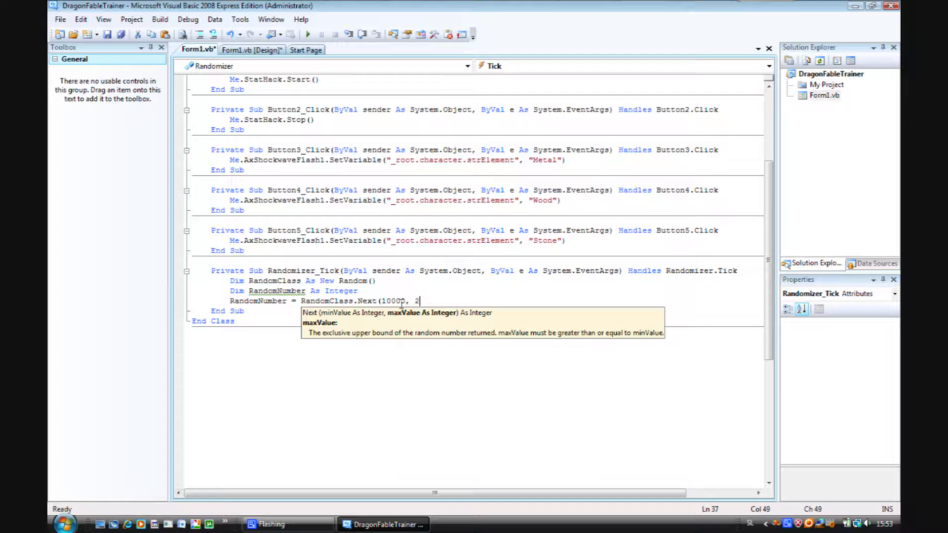
type("5000")
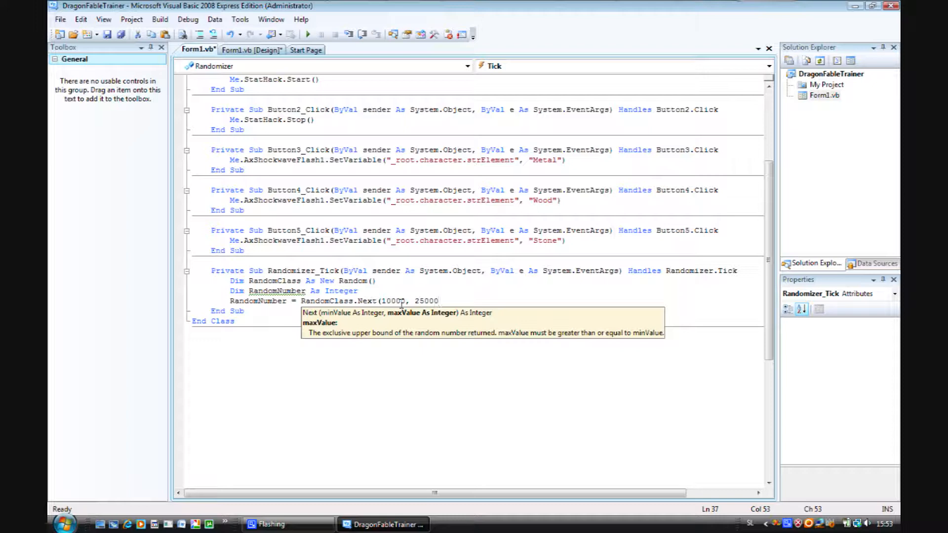
type("=")
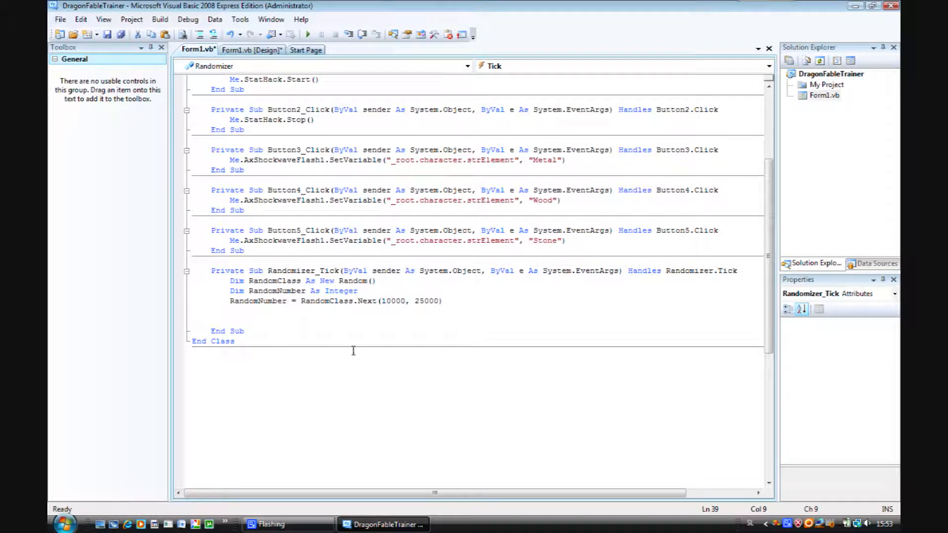
mouse_move(402, 301)
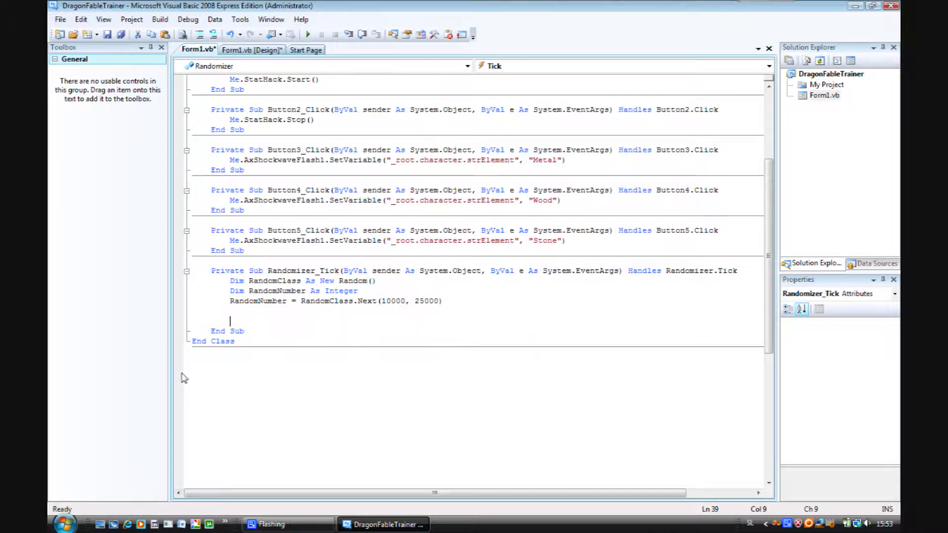
mouse_move(399, 280)
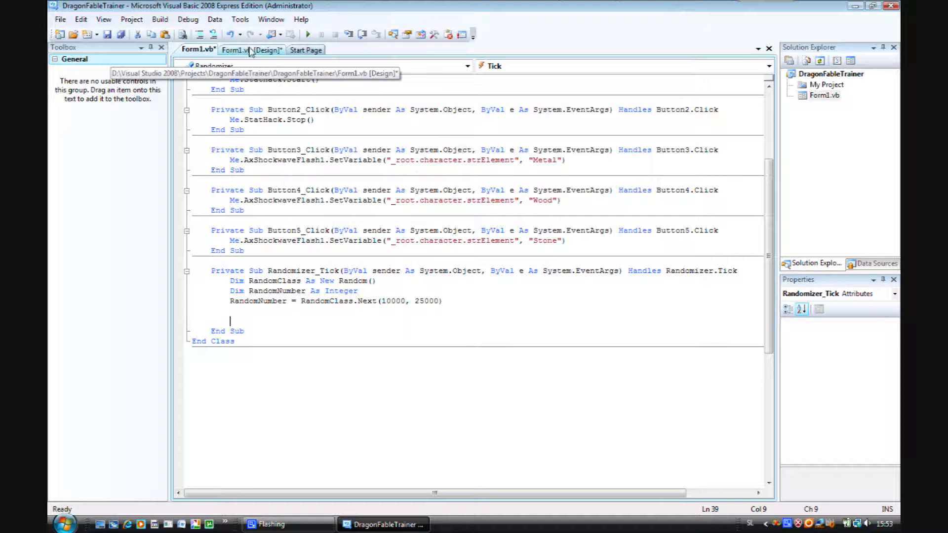
Step: Rename TextBox2 on the form to ExpBox, then return to the code view
left_click(251, 49)
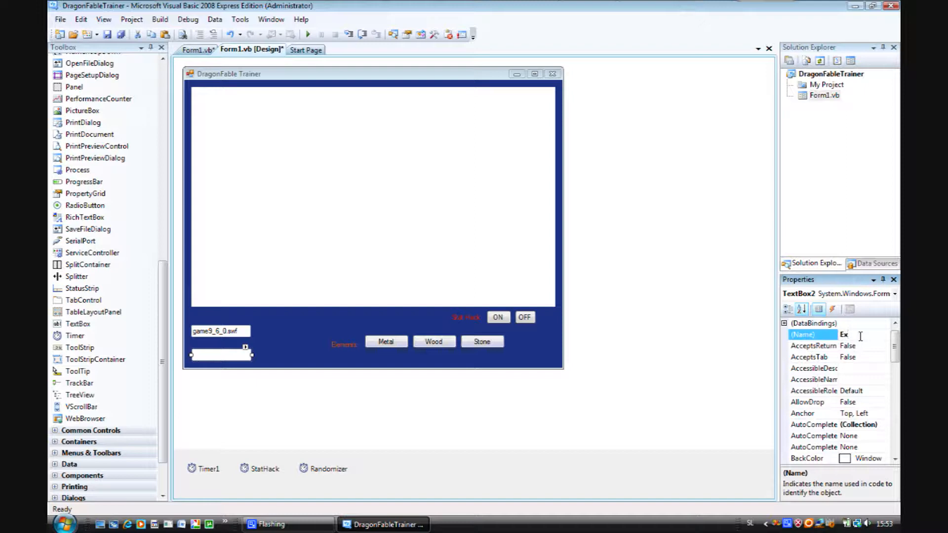
type("ExpBox")
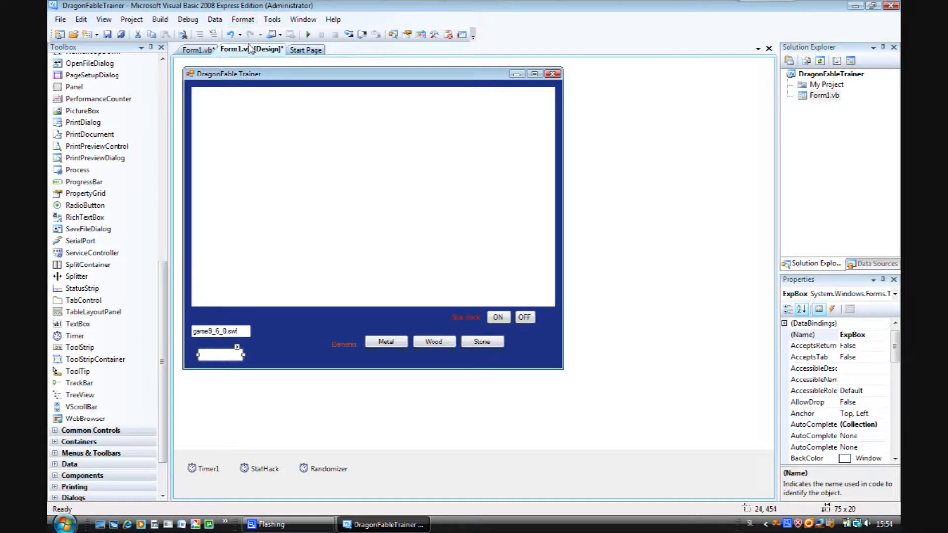
left_click(197, 49)
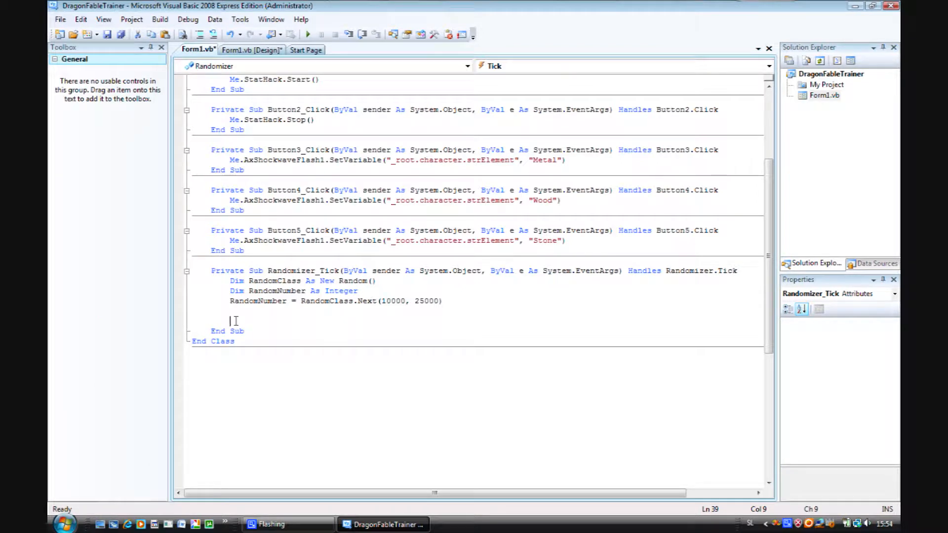
Step: Begin the line 'ExpBox.Text = Ra…' in Randomizer_Tick
type("Ex")
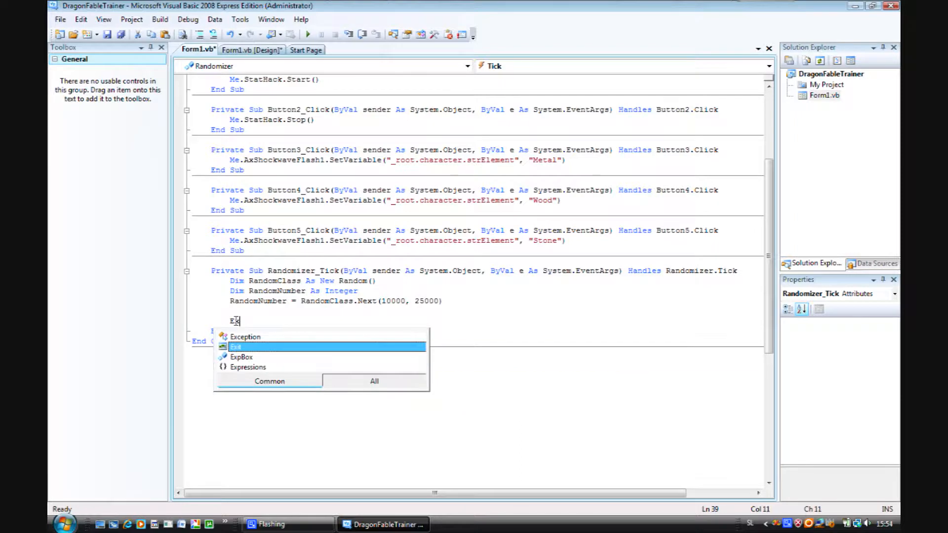
type("pBox.text")
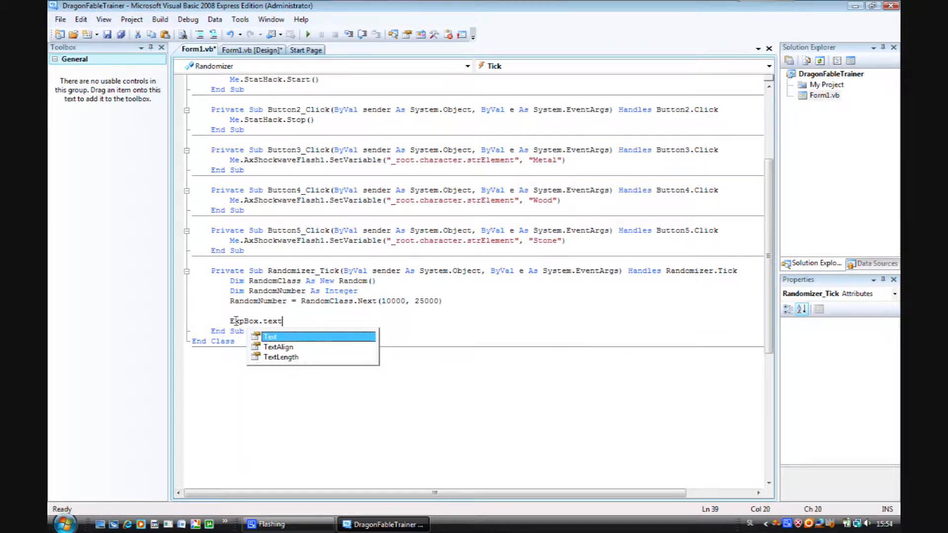
type("=")
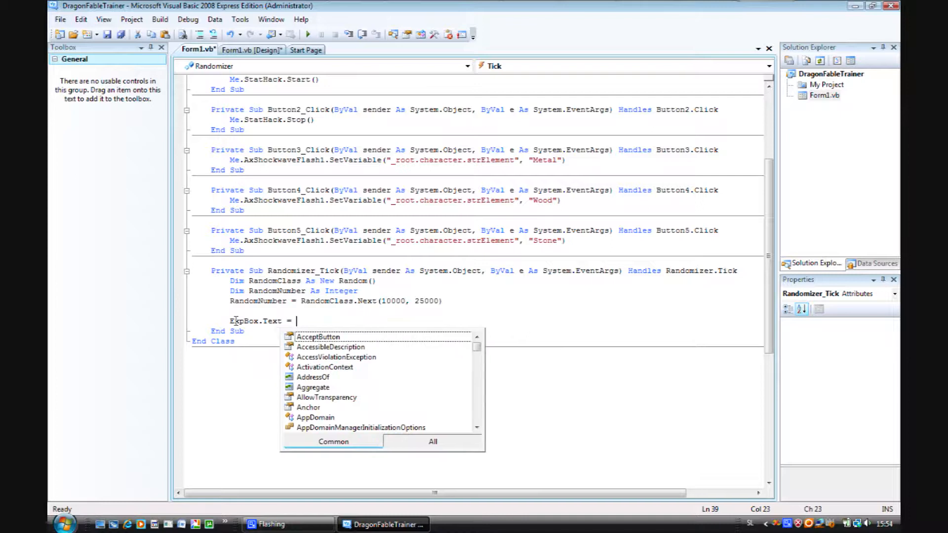
type("Ra")
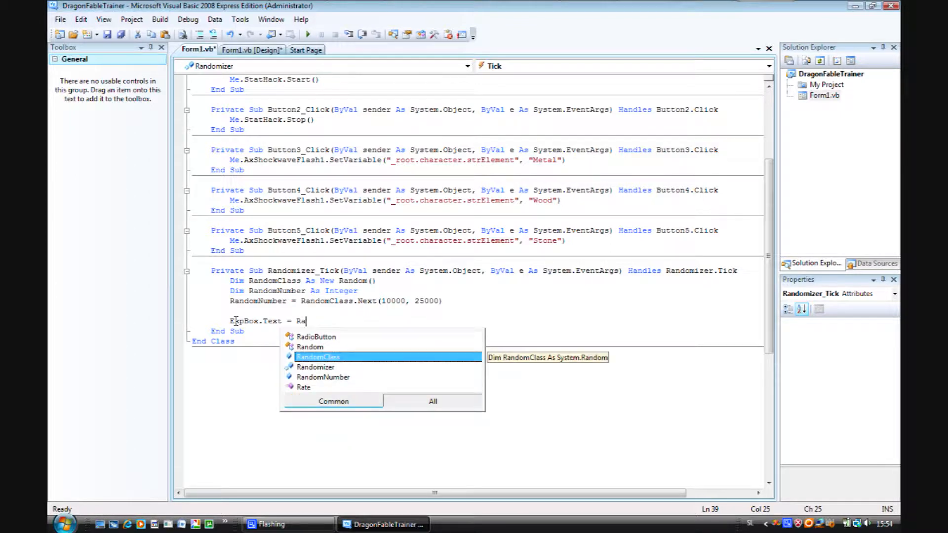
key("Down")
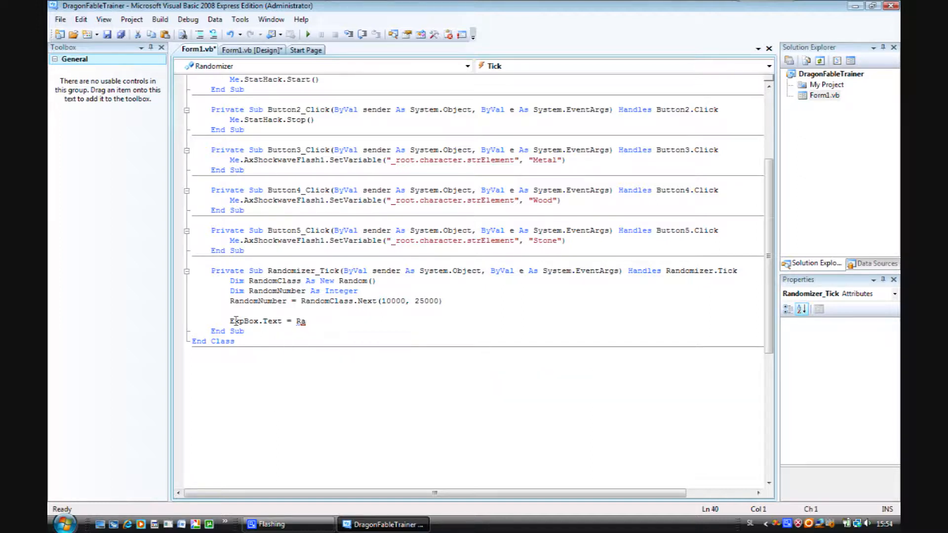
Step: Finish the line as 'ExpBox.Text = RandomNumber * 45'
left_click(307, 321)
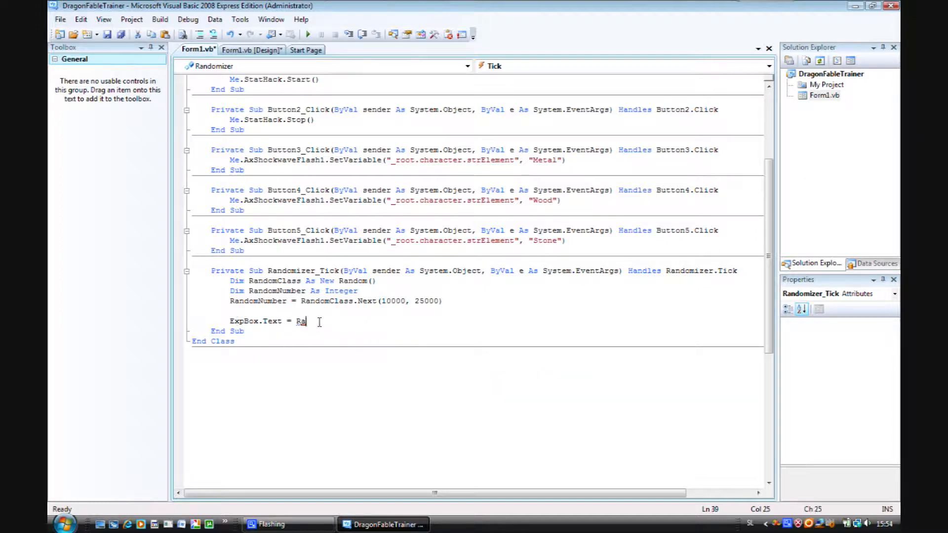
type("ndom")
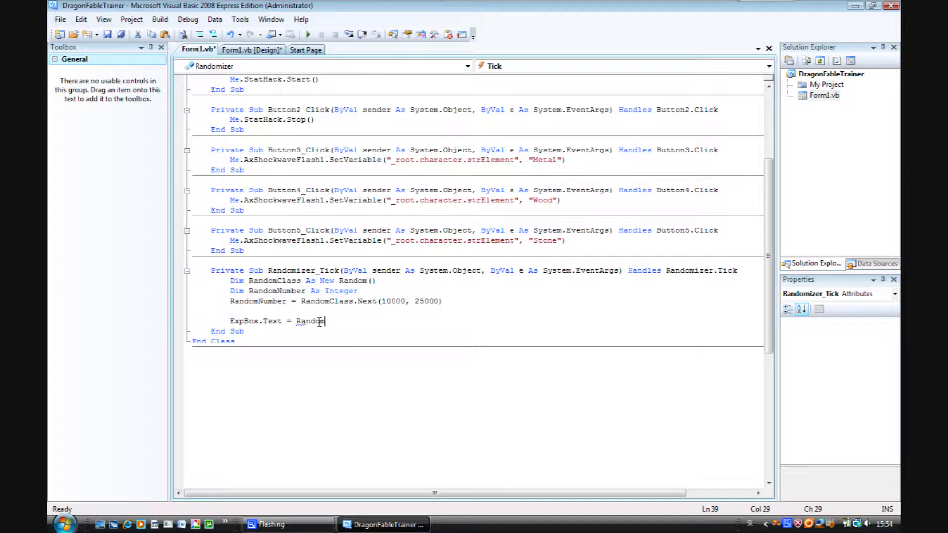
type("Number *")
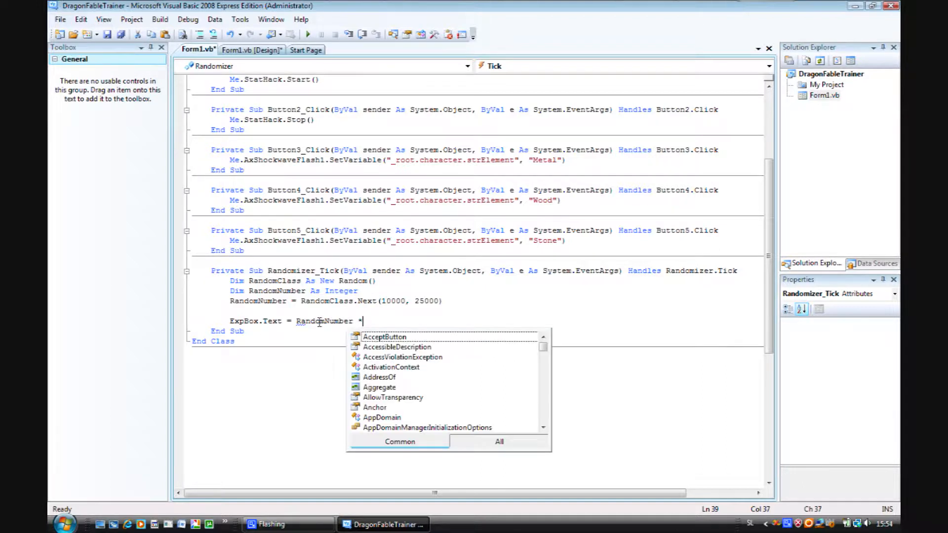
key("space")
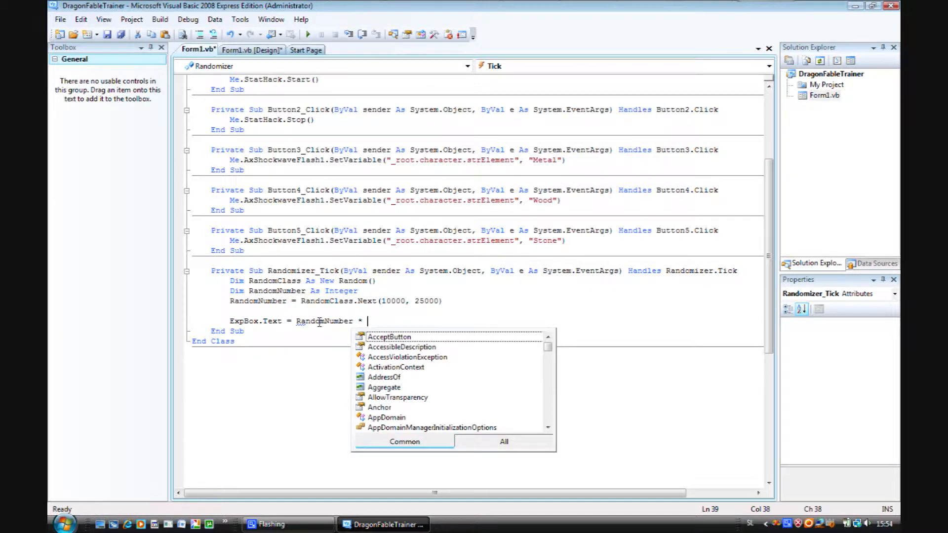
type("45")
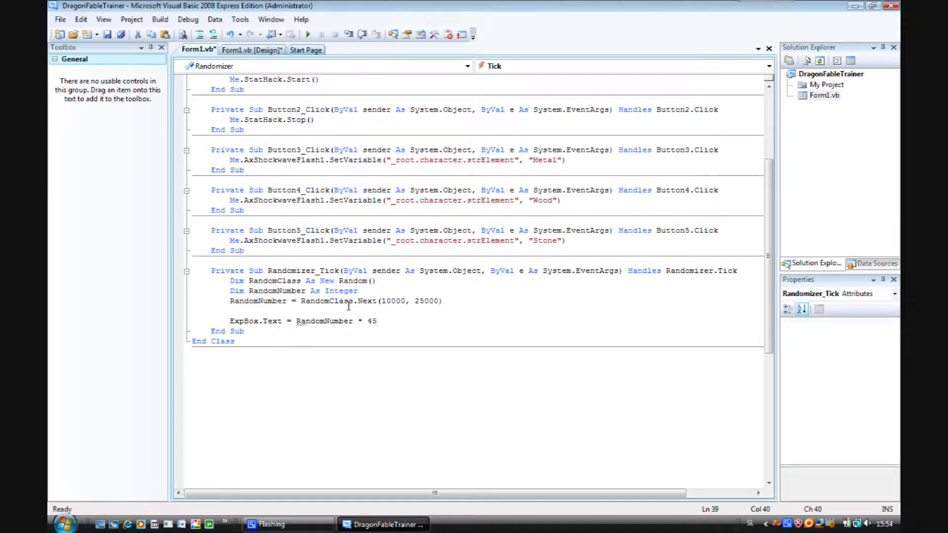
mouse_move(368, 301)
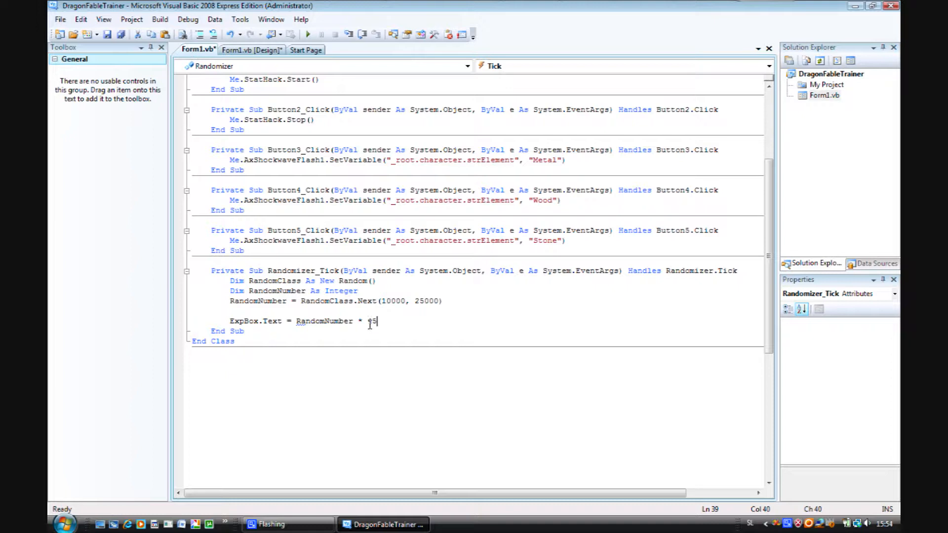
mouse_move(252, 49)
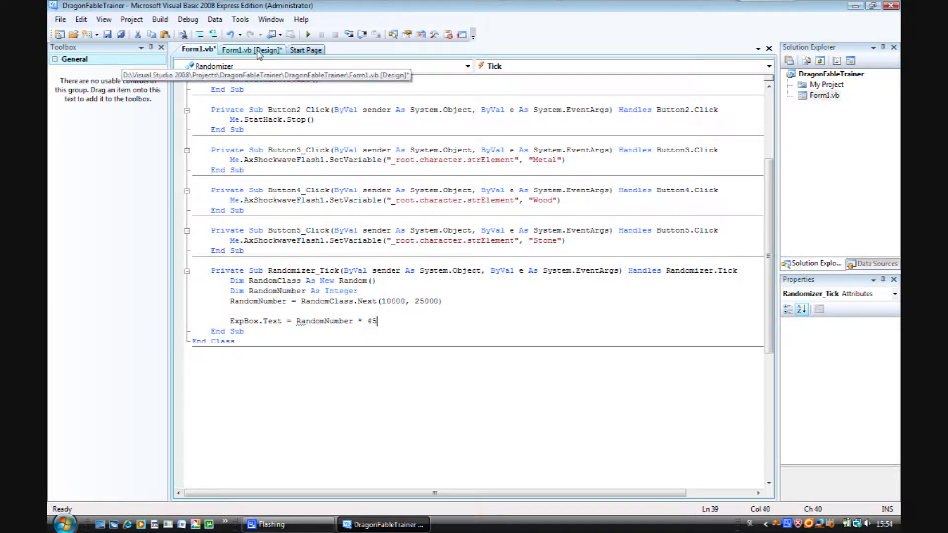
Step: Set the Randomizer timer's Enabled property to True in the form designer
left_click(250, 49)
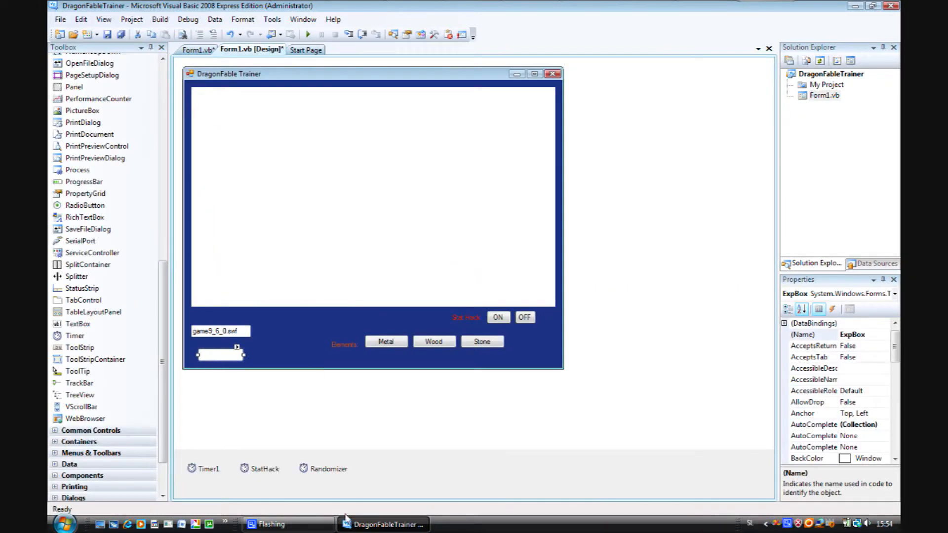
left_click(328, 468)
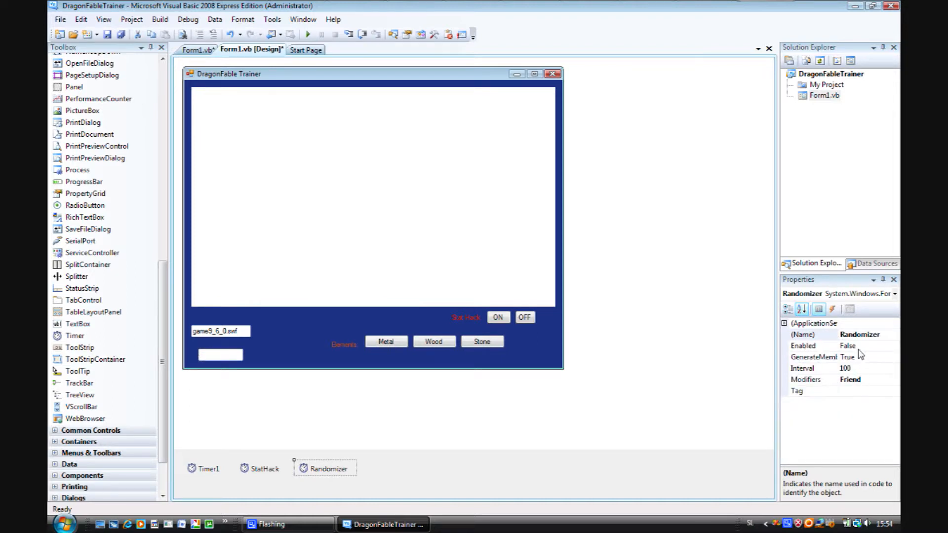
left_click(893, 346)
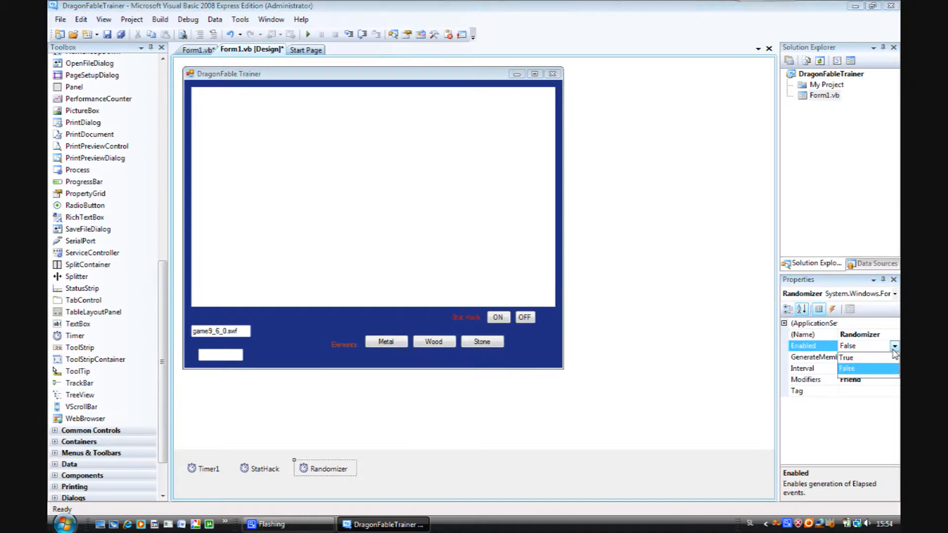
left_click(844, 356)
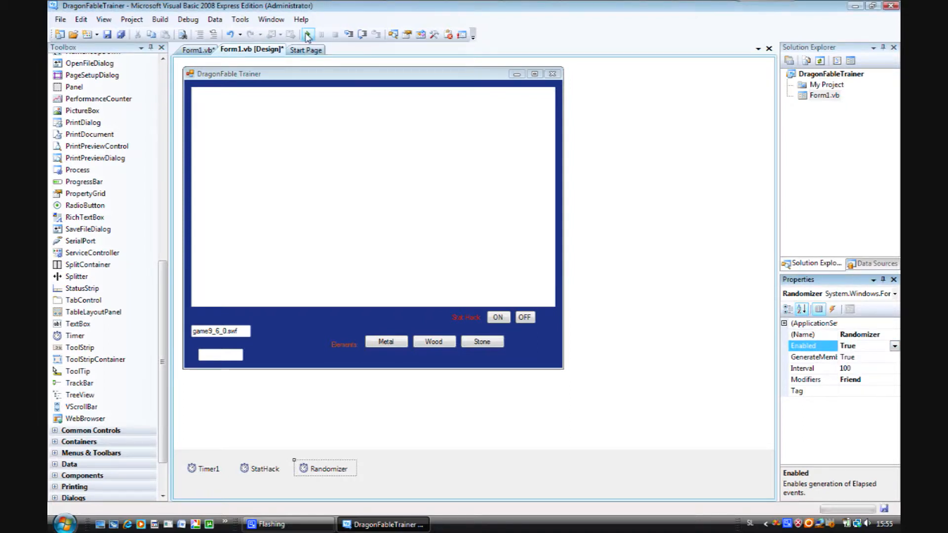
Step: Start debugging and watch ExpBox show changing values like 666000
left_click(307, 34)
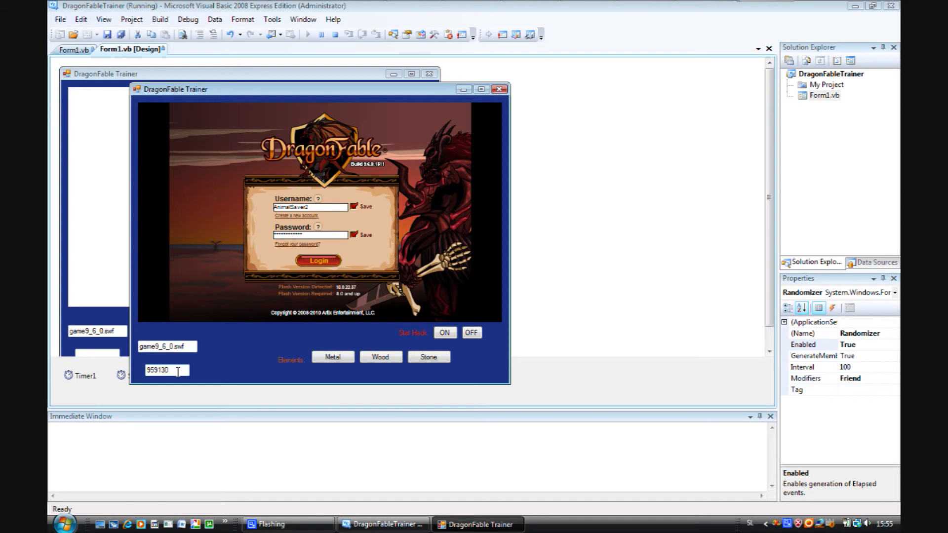
type("666000")
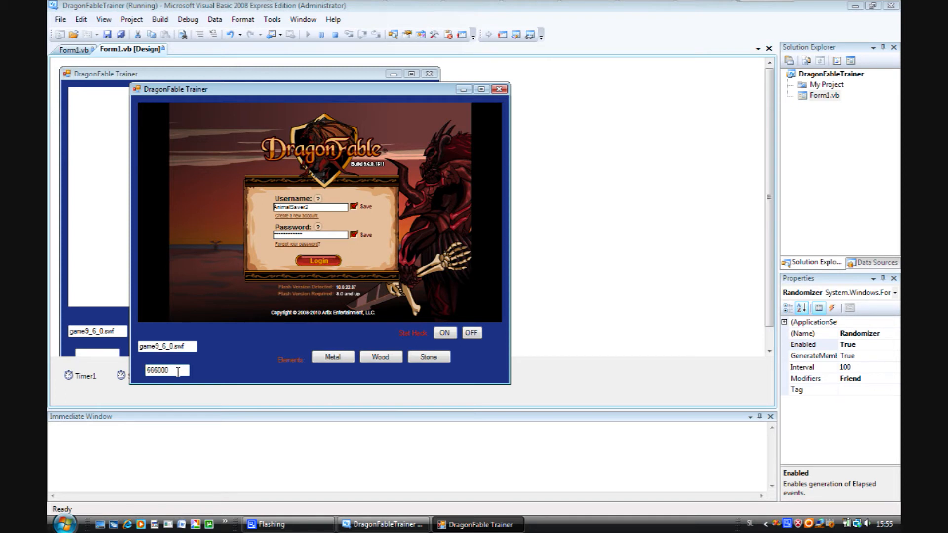